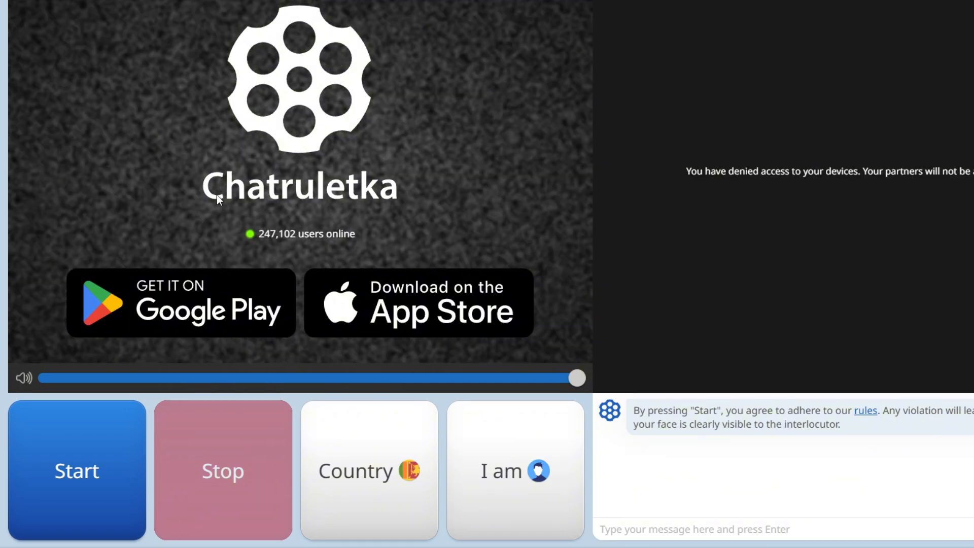
# - Start a new browser tab heading to the TurboVPN Windows download page
pyautogui.click(369, 471)
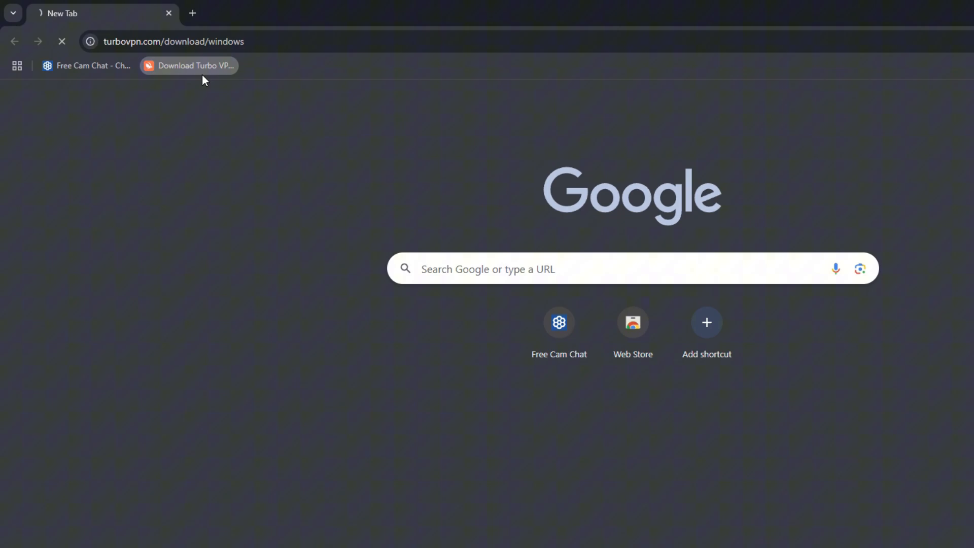
# - Minimize Chrome to reveal the desktop with the TurboVPN shortcut
pyautogui.click(189, 65)
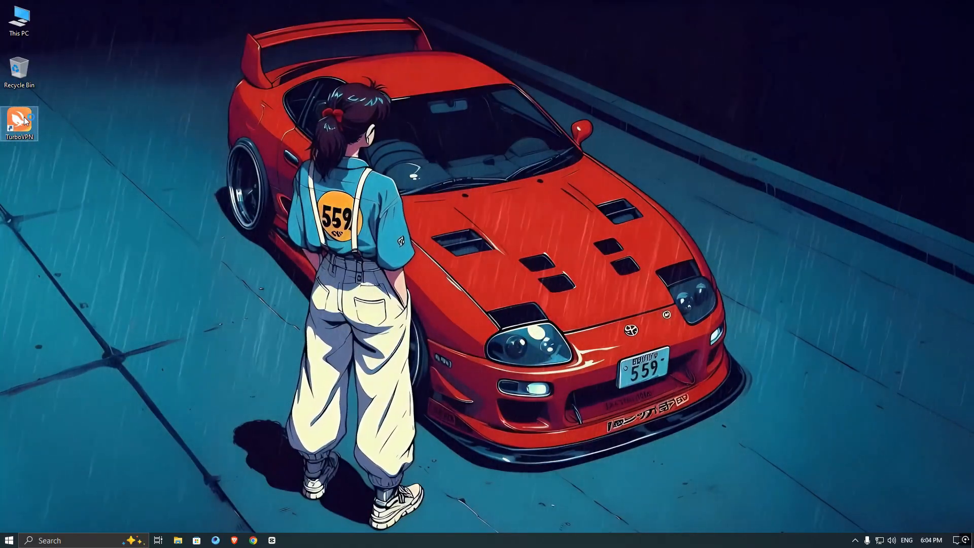
# - Launch TurboVPN from its desktop icon
pyautogui.doubleClick(20, 121)
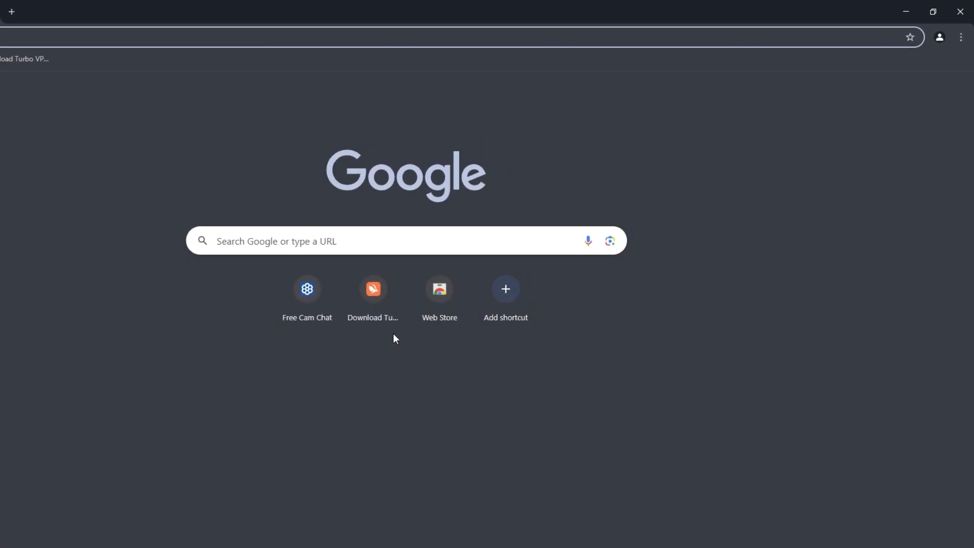
# - Reopen chatruletka.com from the Chrome menu
pyautogui.click(960, 36)
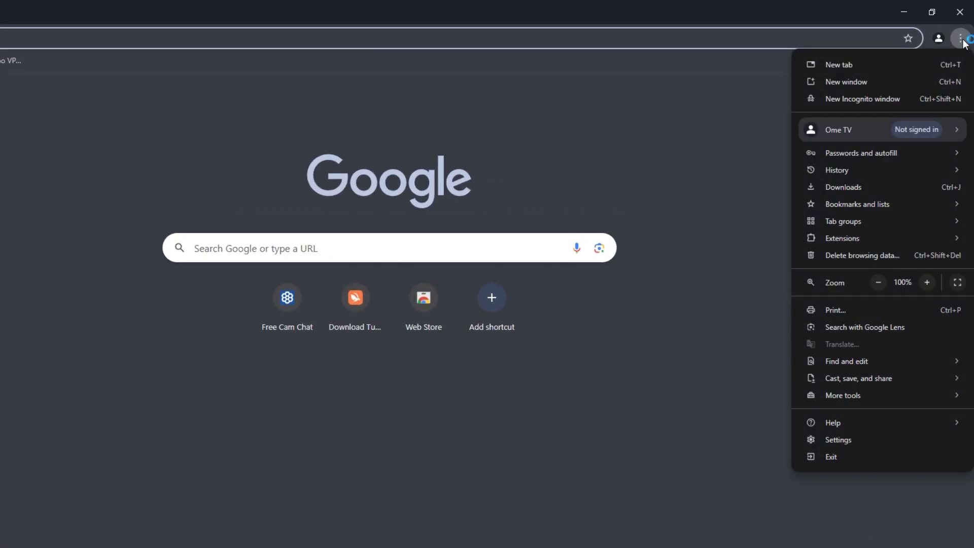
pyautogui.click(862, 100)
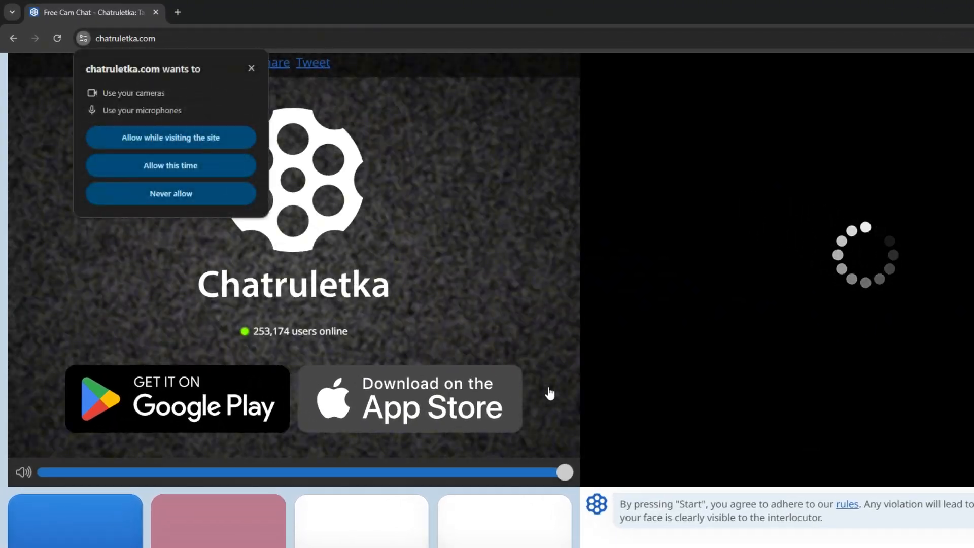
pyautogui.moveTo(192, 146)
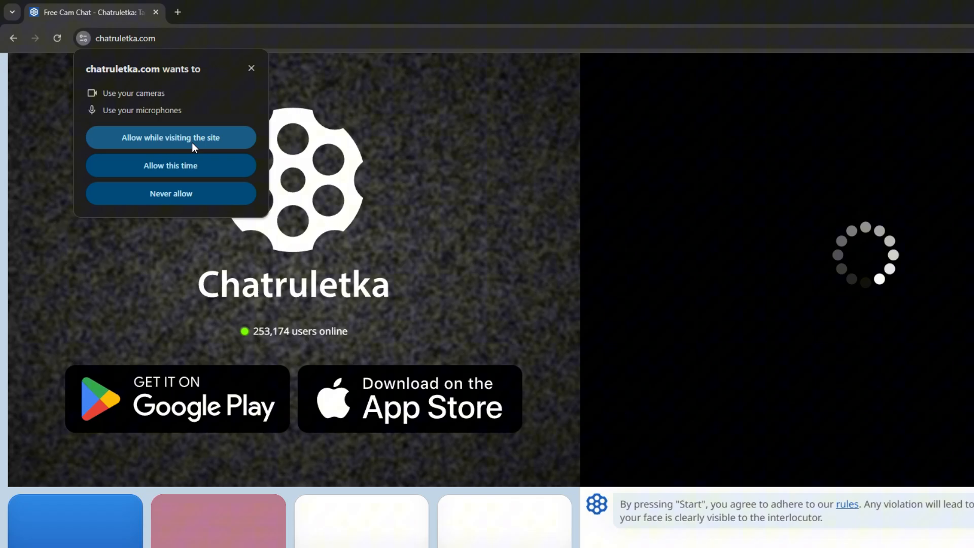
# - Allow camera and microphone, then show the country list with United Kingdom selected
pyautogui.click(170, 192)
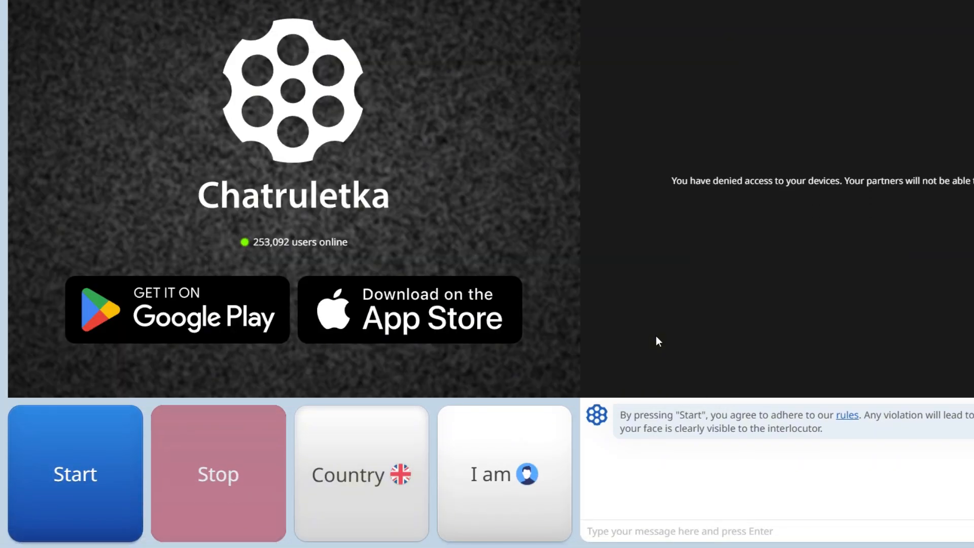
pyautogui.click(361, 475)
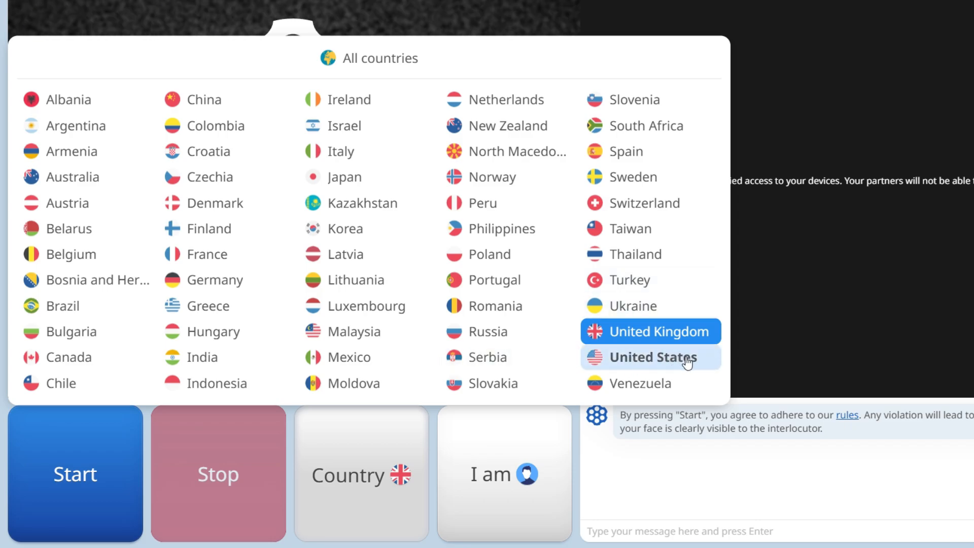
pyautogui.moveTo(718, 385)
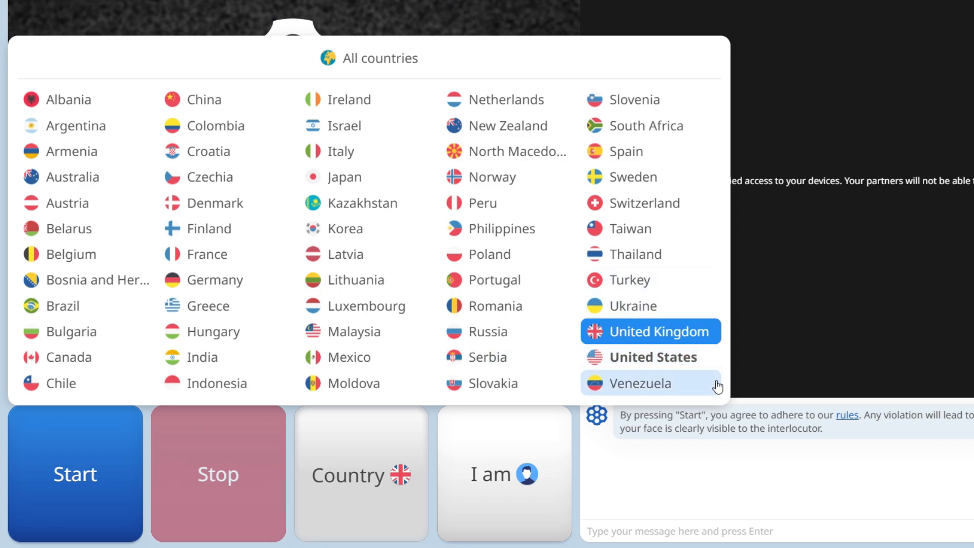